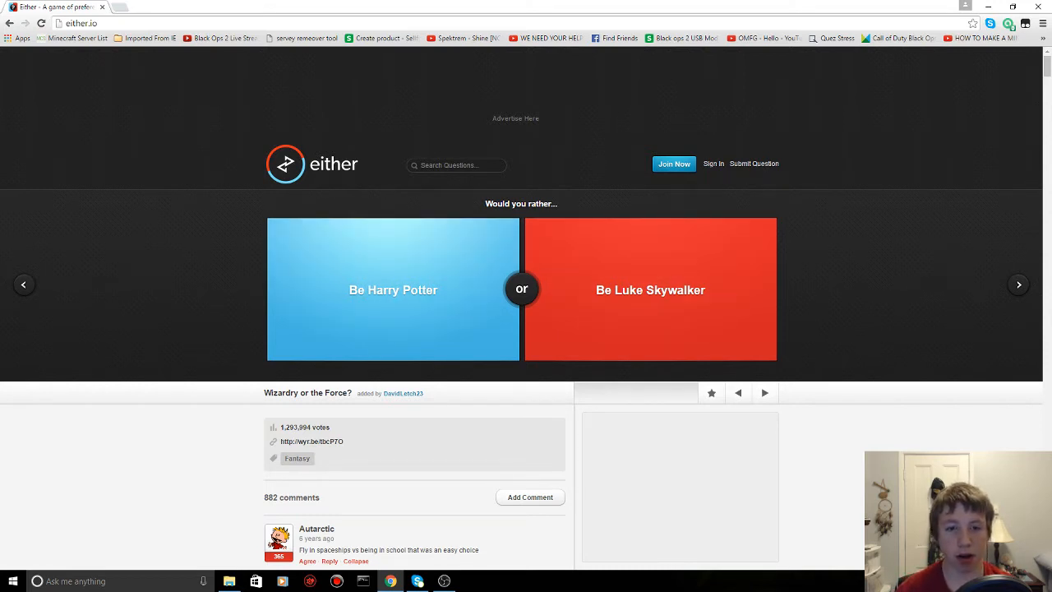
- Vote Harry Potter over Luke Skywalker, then eyepatch over peg leg (79% vs 21%)
{"action": "left_click", "coordinate": [393, 289]}
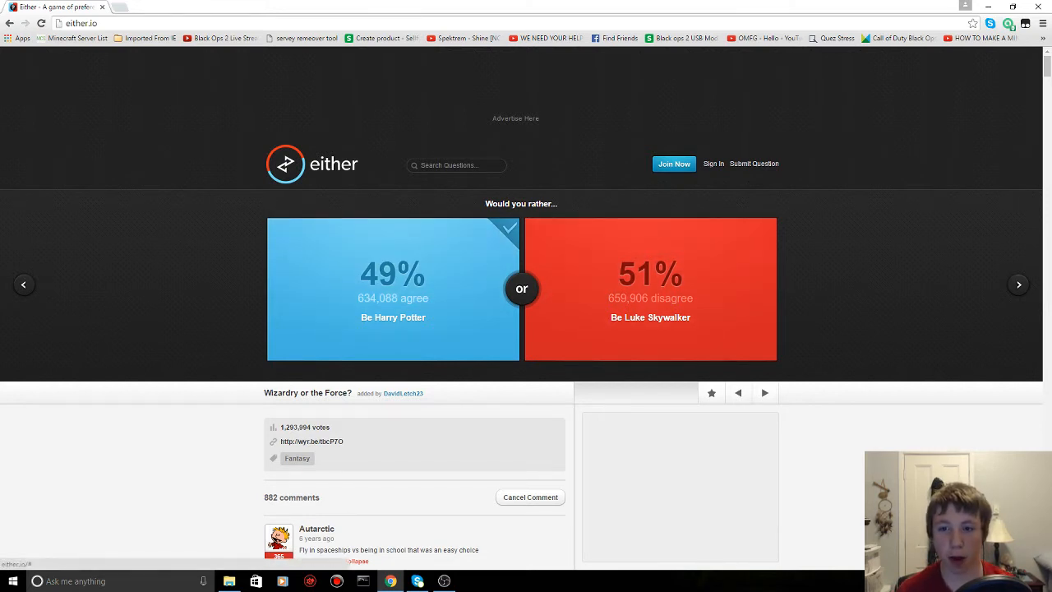
{"action": "left_click", "coordinate": [1018, 284]}
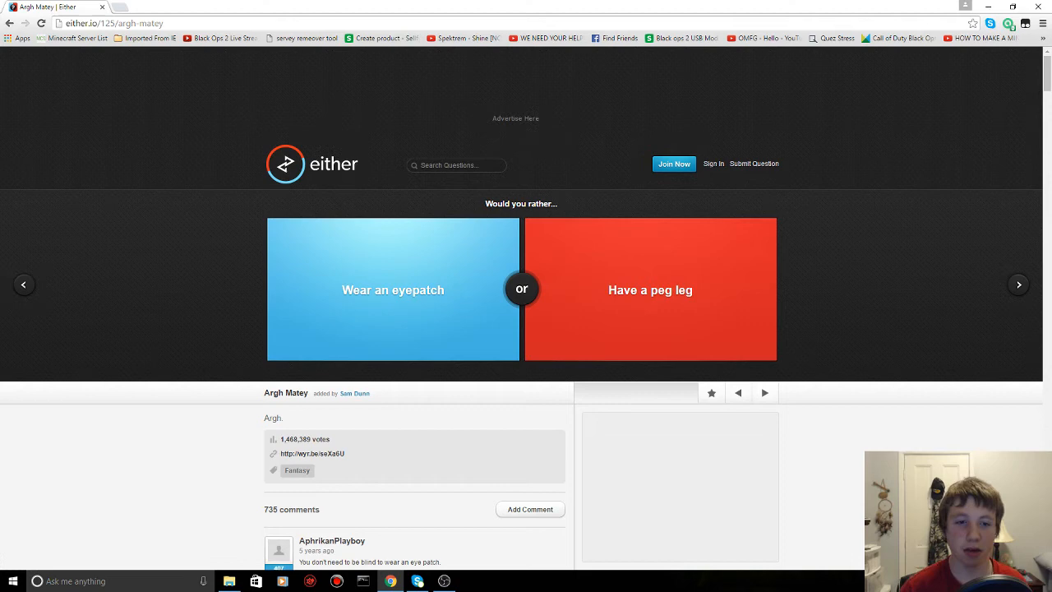
{"action": "left_click", "coordinate": [392, 290]}
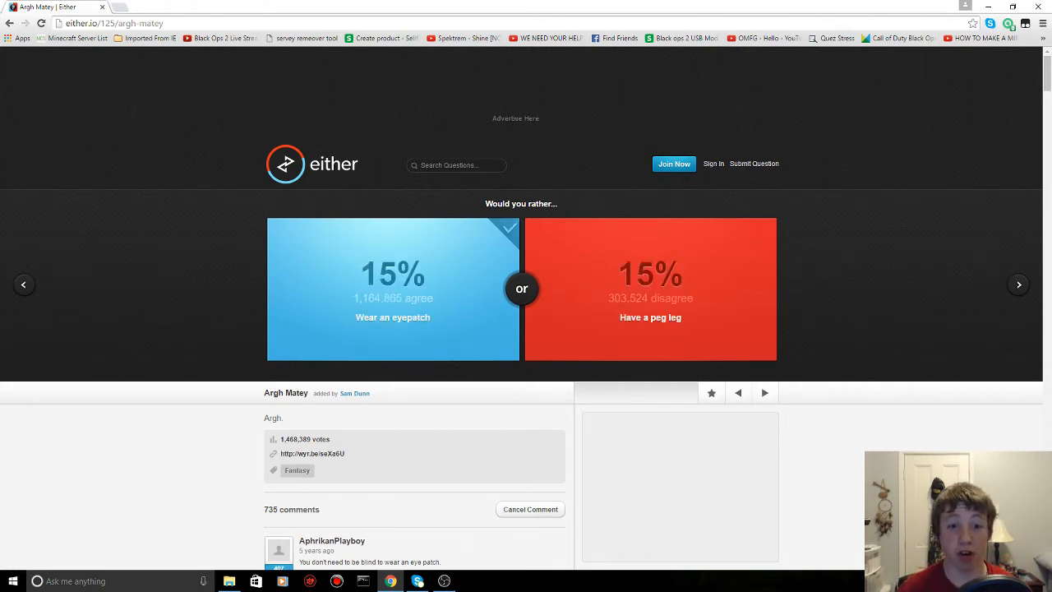
{"action": "left_click", "coordinate": [393, 287]}
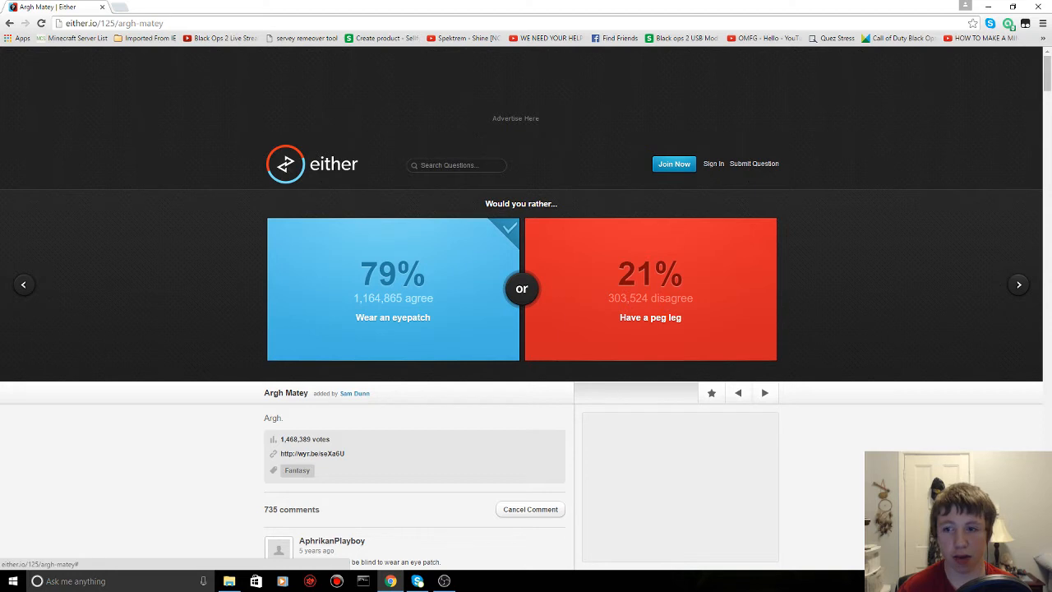
- Vote to be an elephant rather than a mouse (65% vs 35%), then advance to Sit or Stand
{"action": "left_click", "coordinate": [1019, 284]}
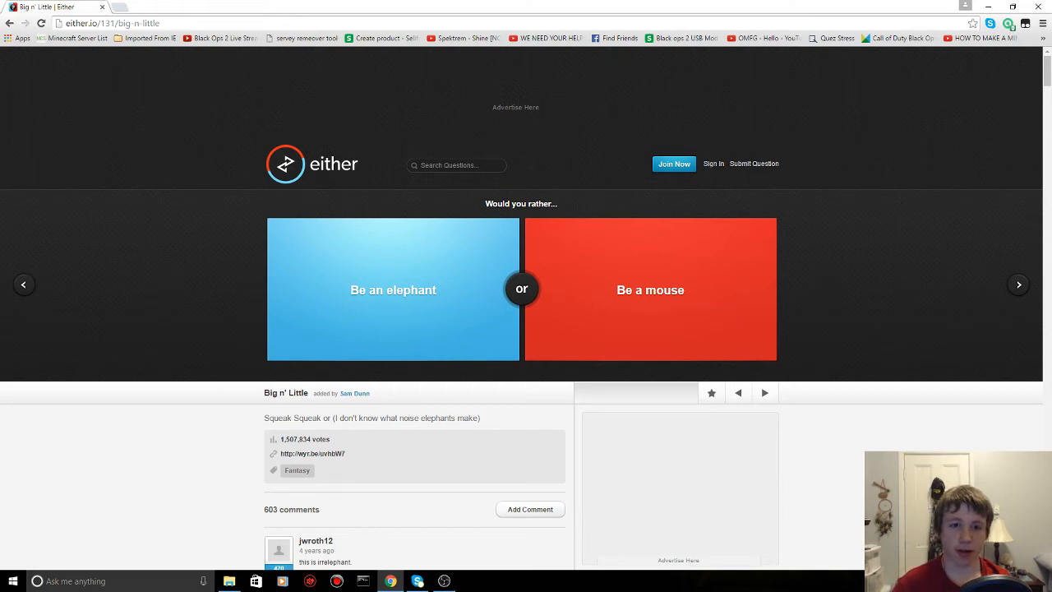
{"action": "left_click", "coordinate": [392, 289]}
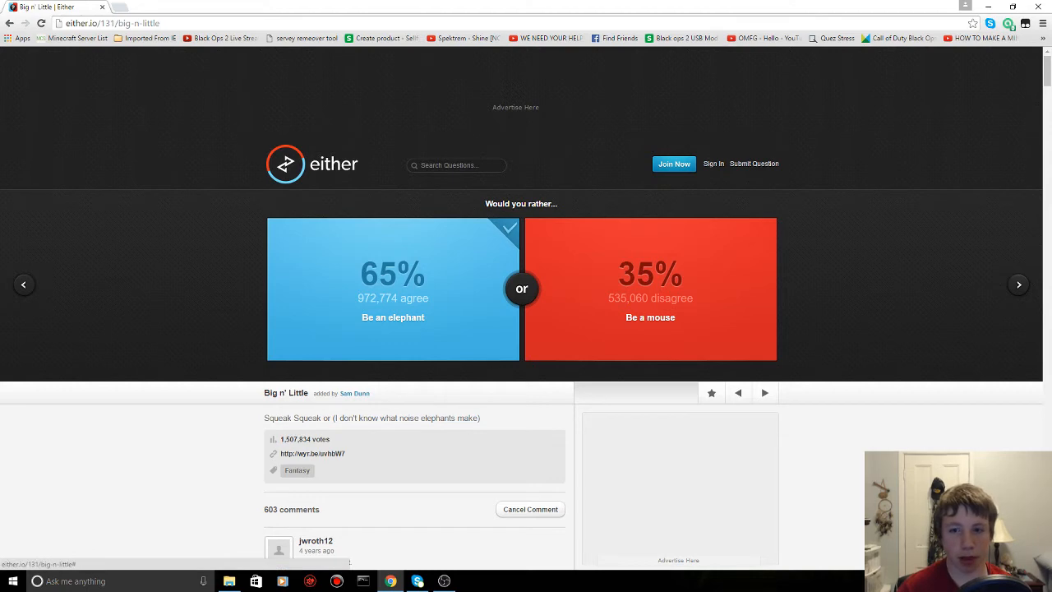
{"action": "left_click", "coordinate": [1018, 285]}
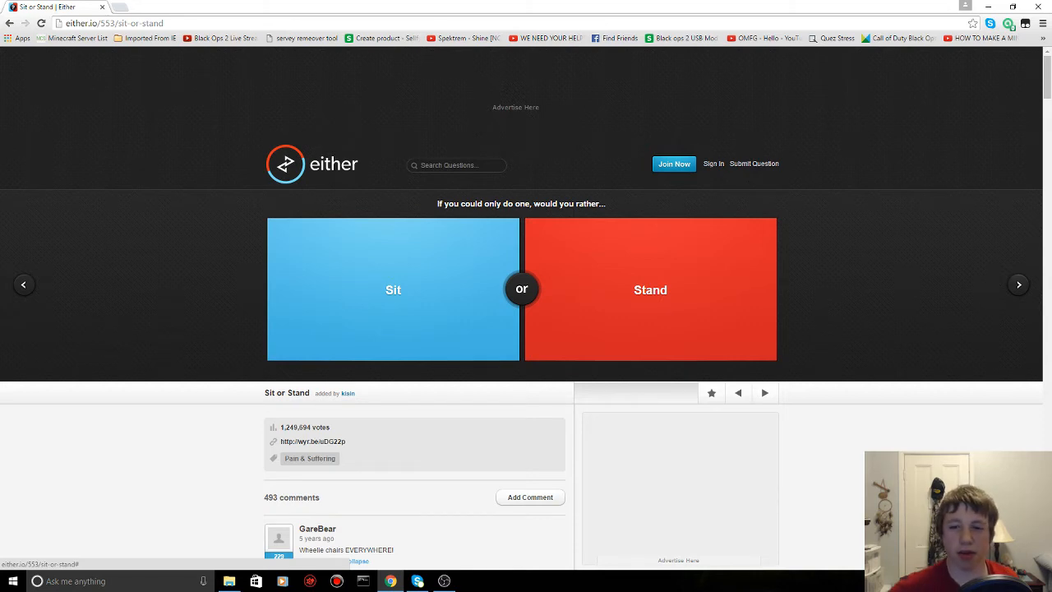
- Skip past Sit or Stand and vote Cowboy over Indian (70% vs 30%)
{"action": "left_click", "coordinate": [650, 289]}
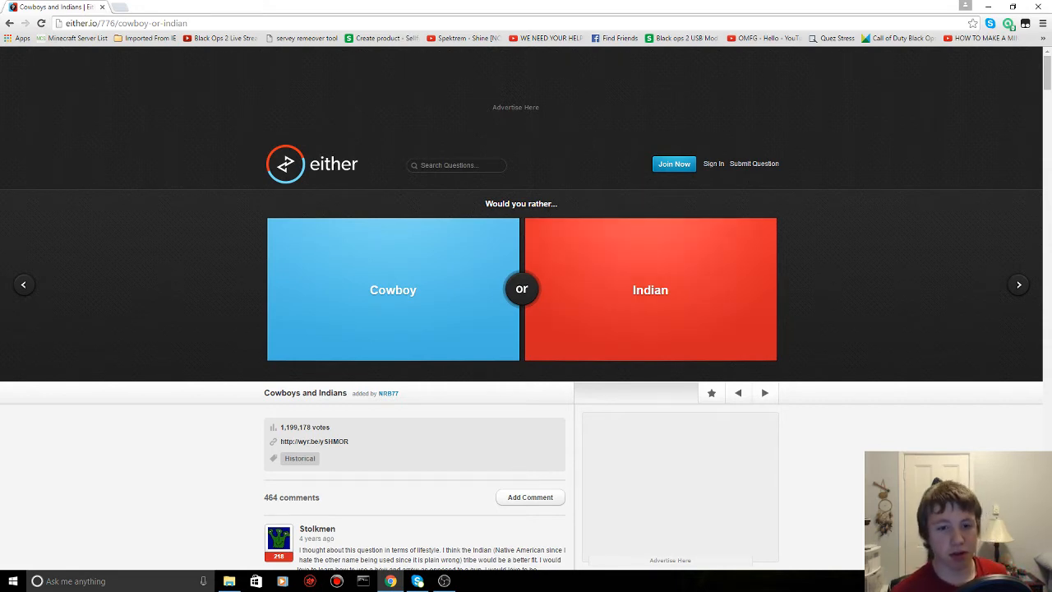
{"action": "left_click", "coordinate": [392, 289]}
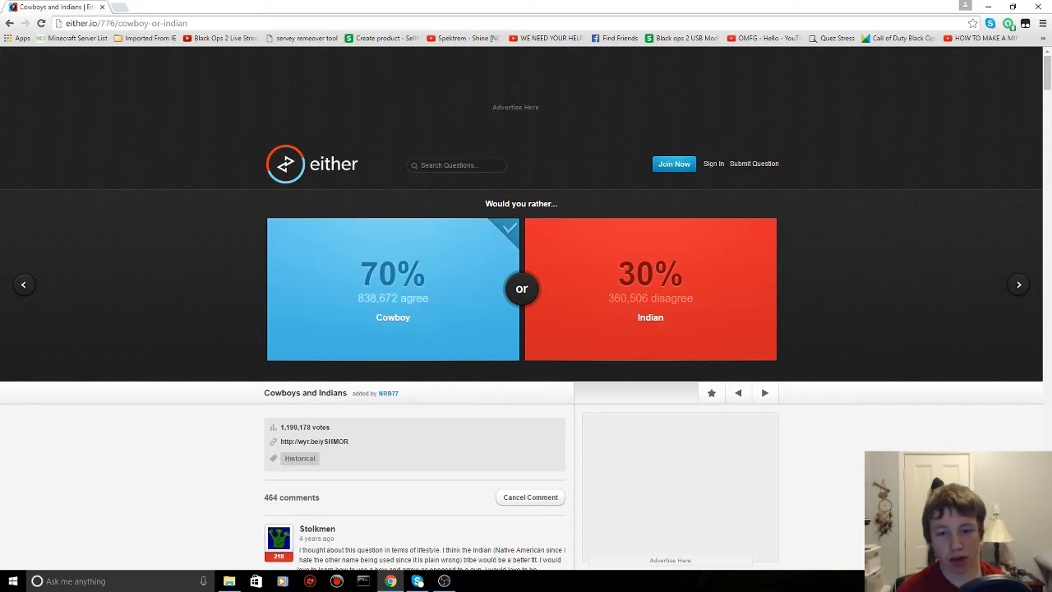
{"action": "left_click", "coordinate": [444, 581]}
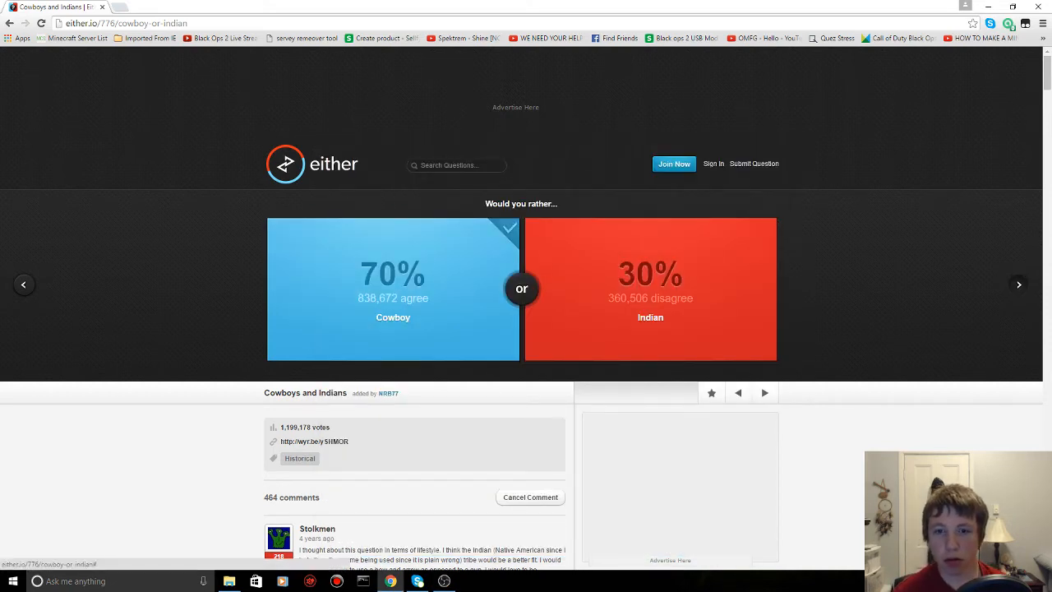
{"action": "left_click", "coordinate": [1018, 285]}
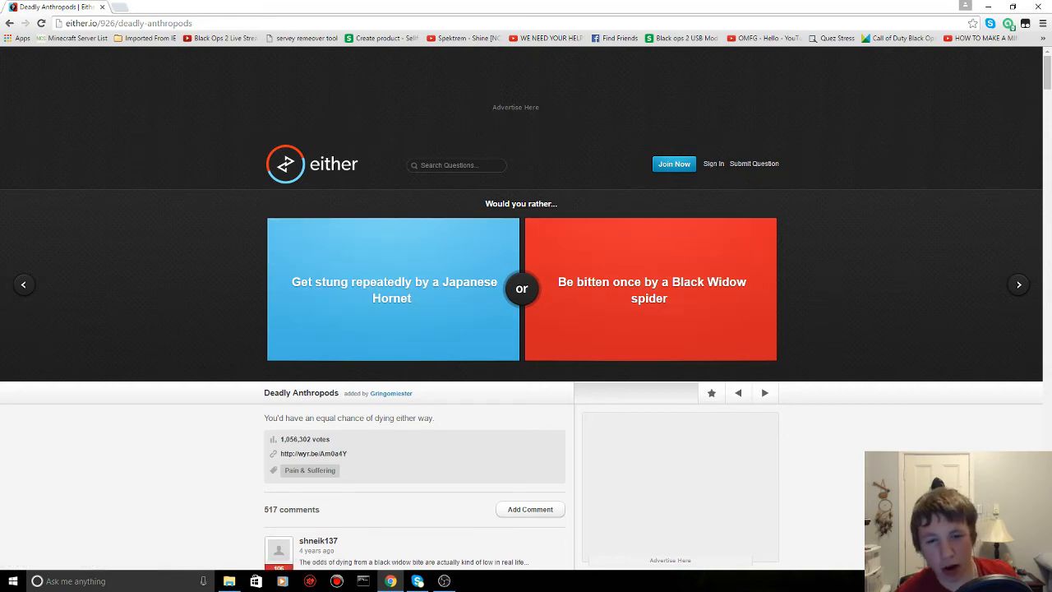
- Vote for the Japanese Hornet sting and Own a lightsaber, reaching the Gainful Employment question
{"action": "left_click", "coordinate": [392, 290]}
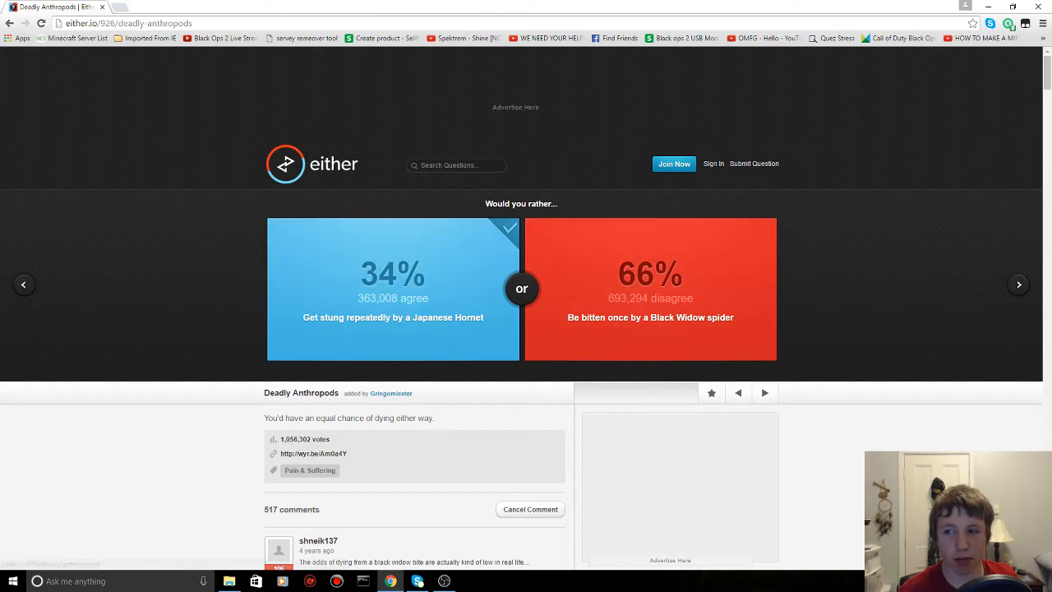
{"action": "left_click", "coordinate": [1018, 285]}
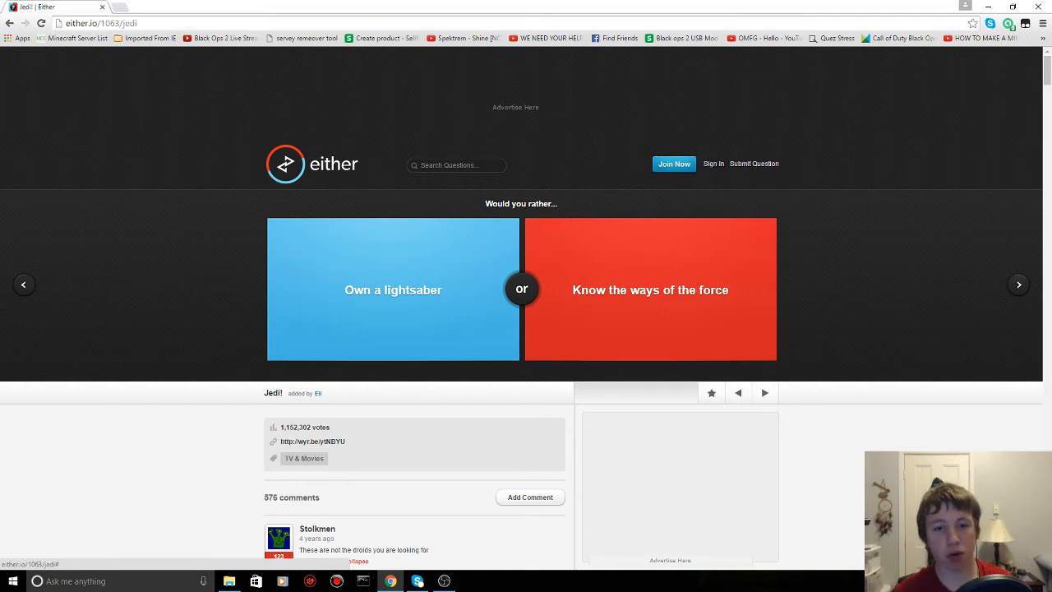
{"action": "left_click", "coordinate": [392, 289]}
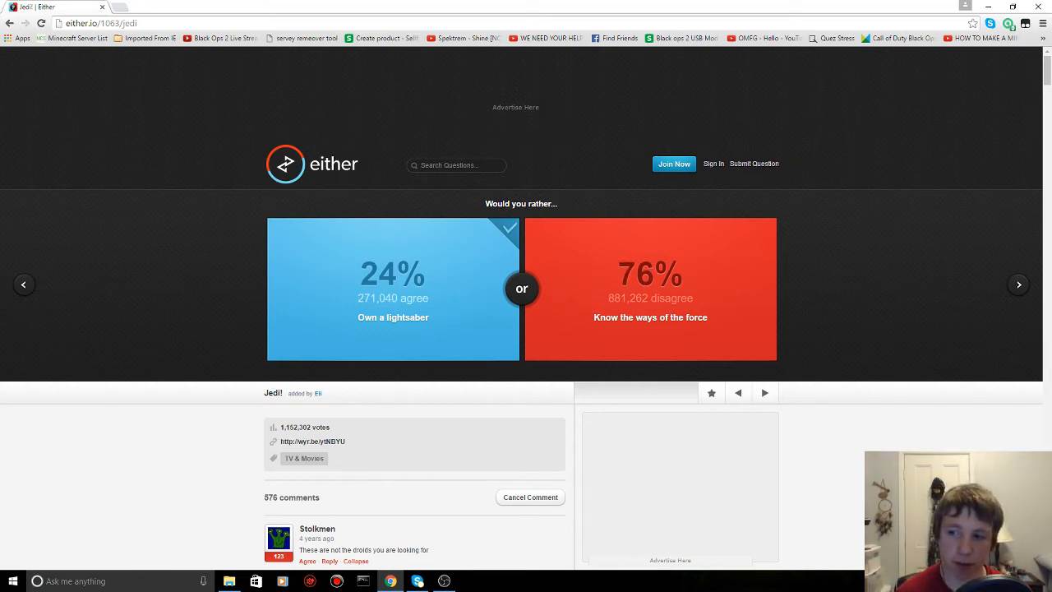
{"action": "left_click", "coordinate": [1018, 284]}
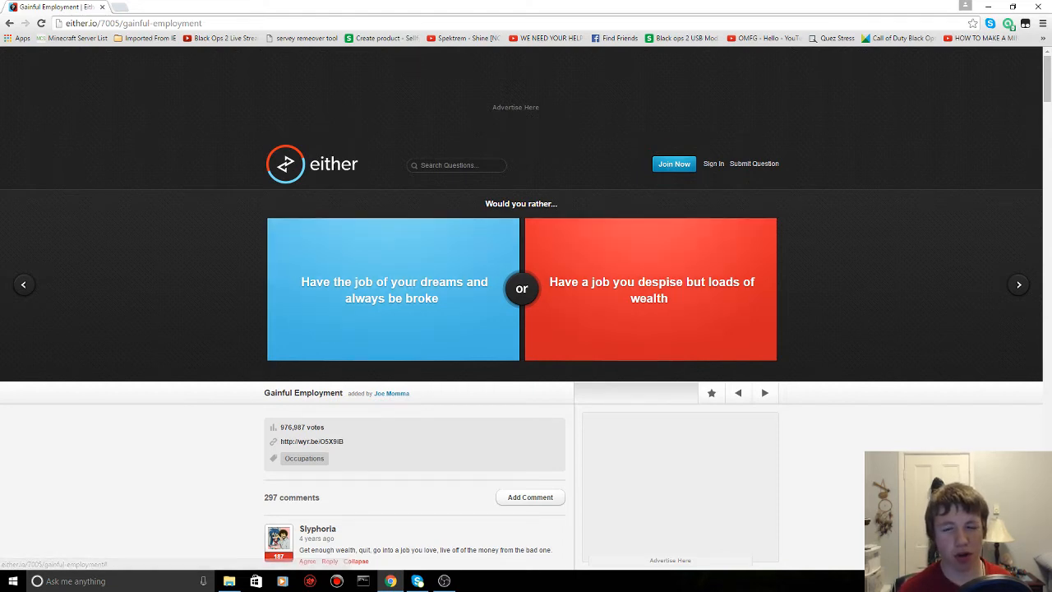
{"action": "left_click", "coordinate": [649, 289]}
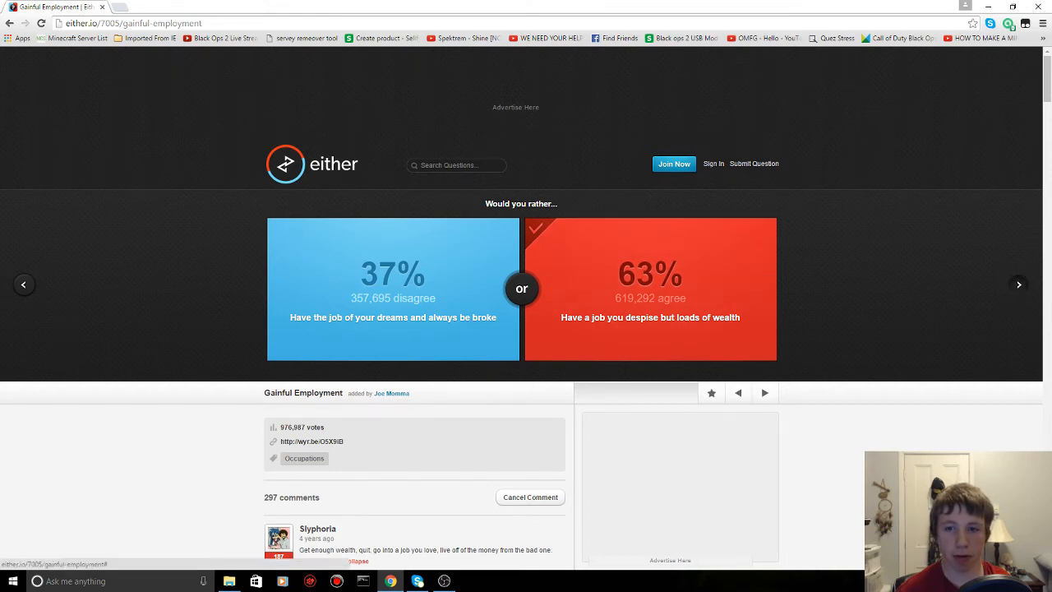
- Vote to do everything in the last five minutes (45% vs 55%), reaching Food Dilemma
{"action": "left_click", "coordinate": [1018, 284]}
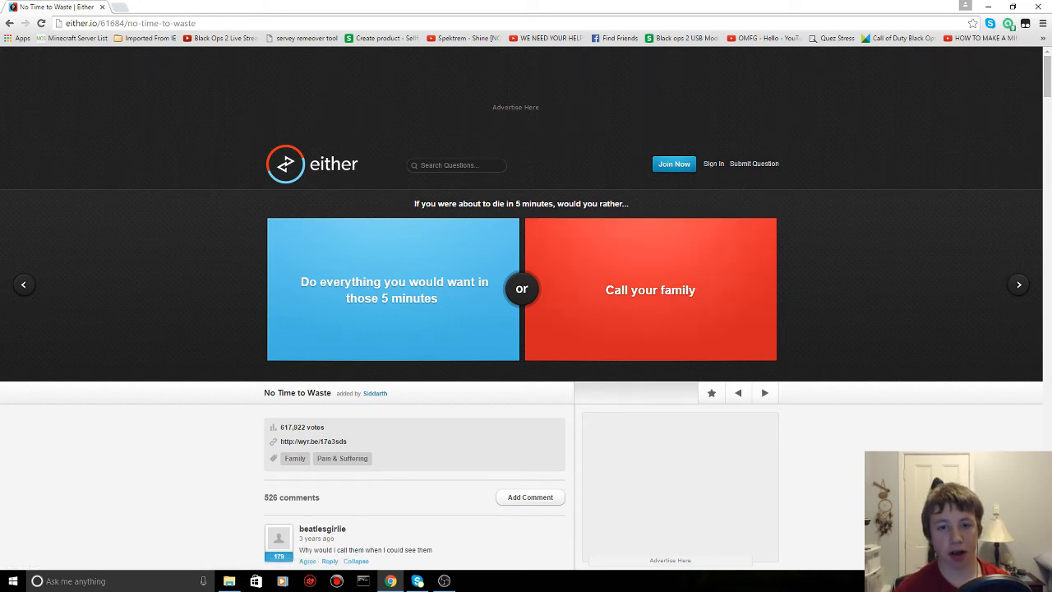
{"action": "left_click", "coordinate": [393, 289]}
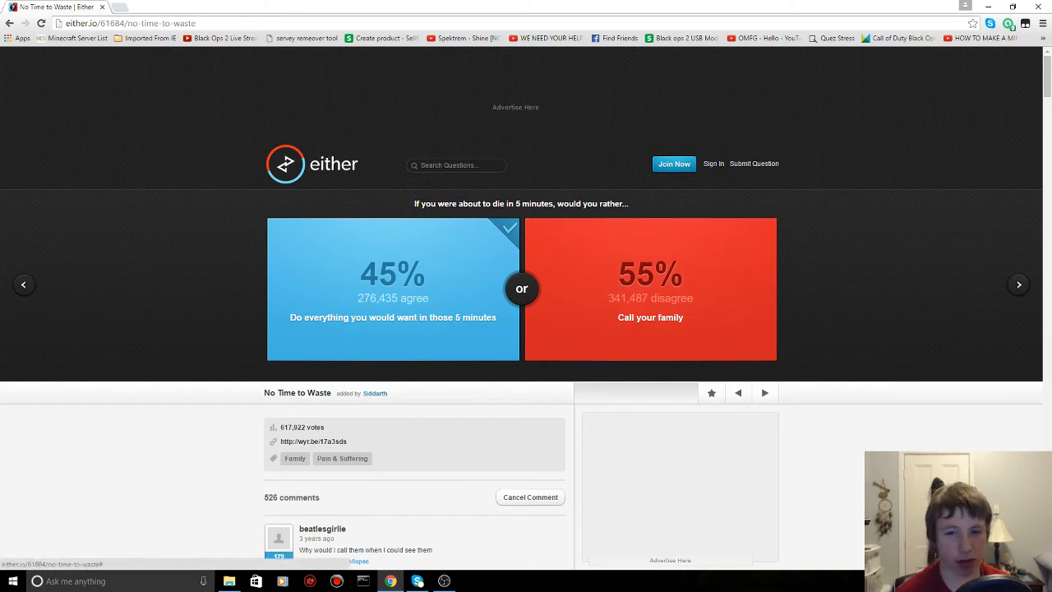
{"action": "left_click", "coordinate": [1018, 284]}
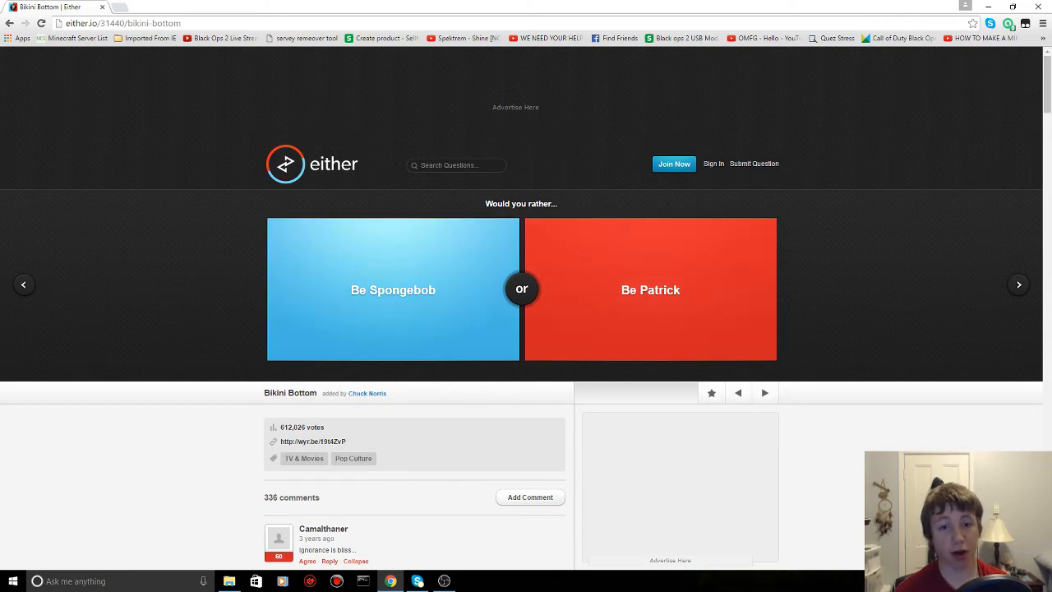
{"action": "left_click", "coordinate": [392, 289]}
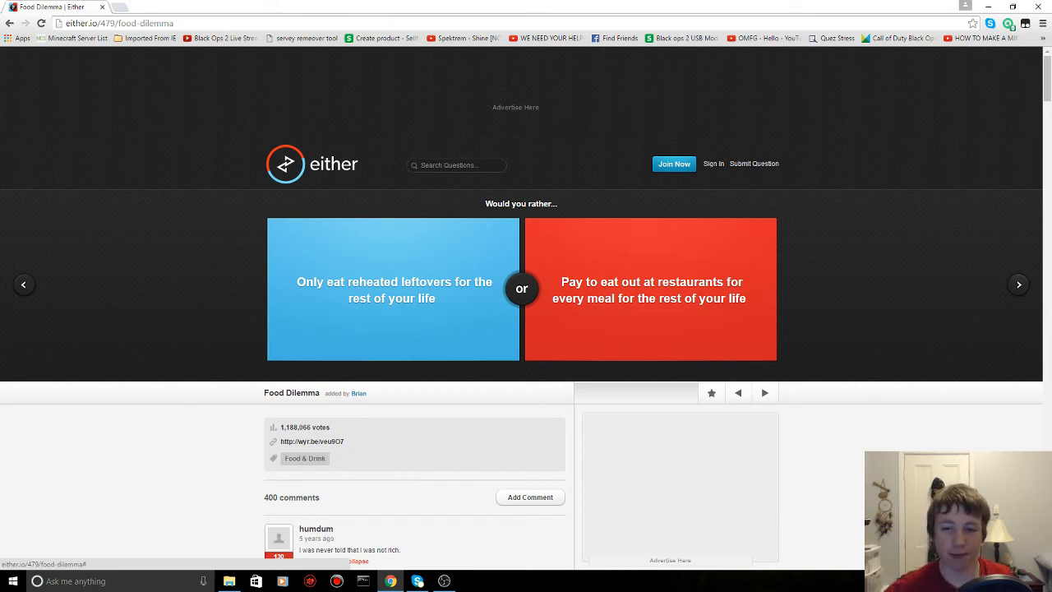
- Vote to pay to eat out at restaurants (61% vs 39%), then go to I Choose You!
{"action": "left_click", "coordinate": [649, 289]}
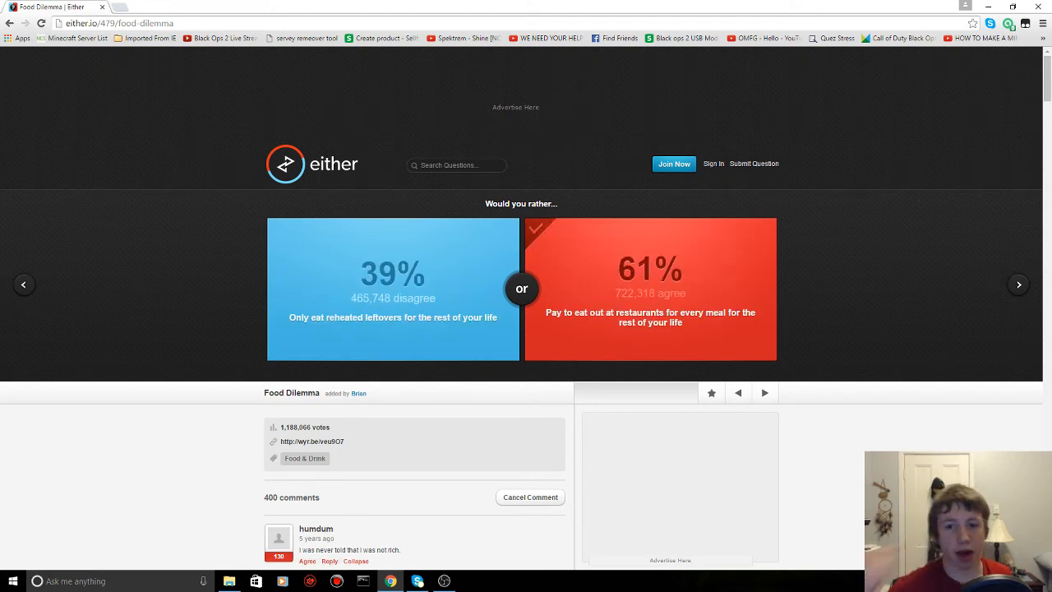
{"action": "left_click", "coordinate": [1018, 285]}
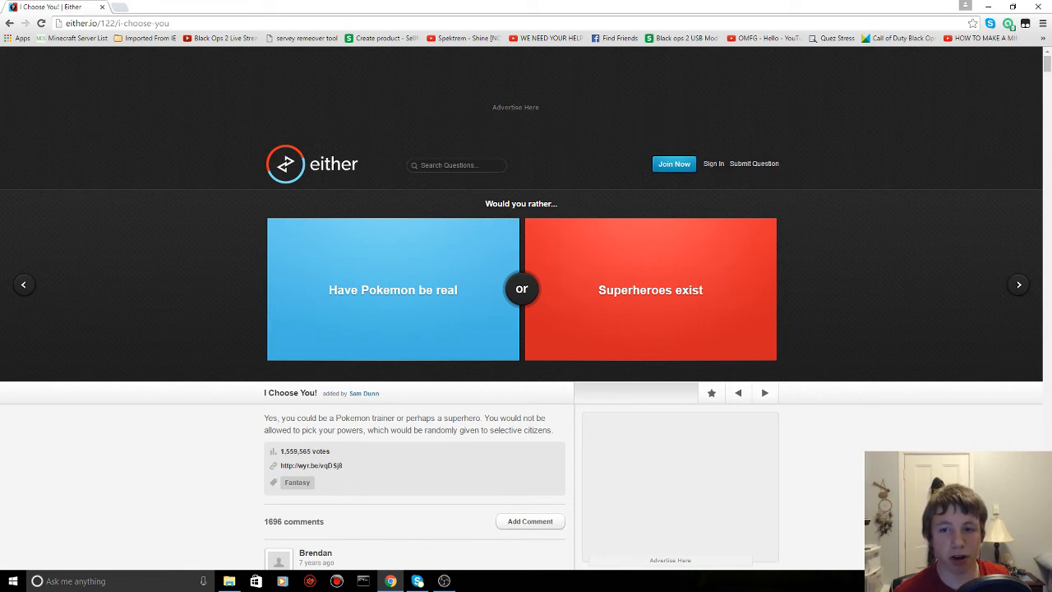
- Vote Superheroes exist over Pokemon being real, showing 52% agree versus 48%
{"action": "left_click", "coordinate": [650, 290]}
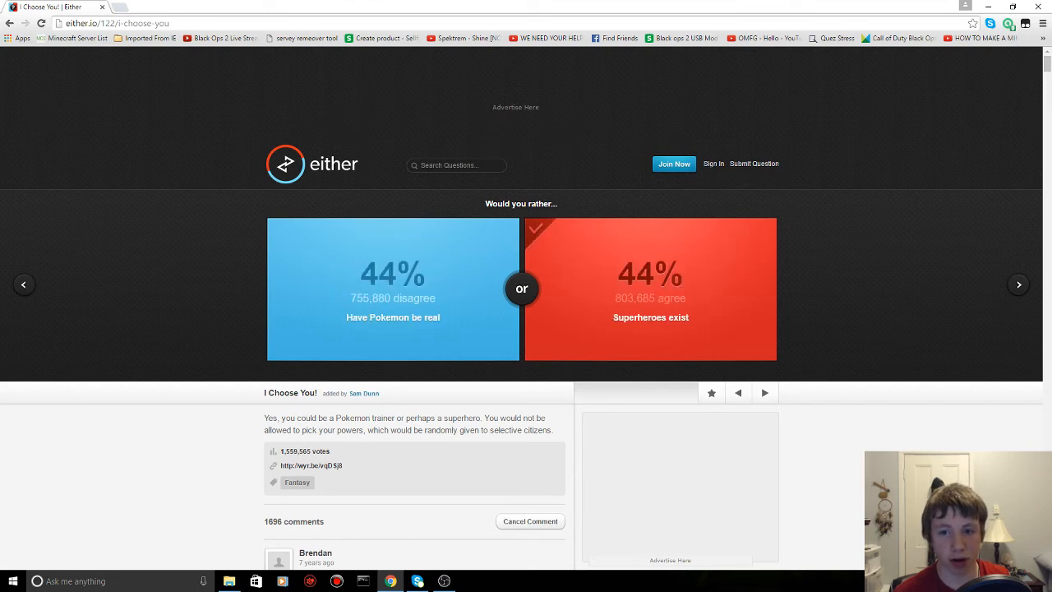
{"action": "left_click", "coordinate": [650, 289]}
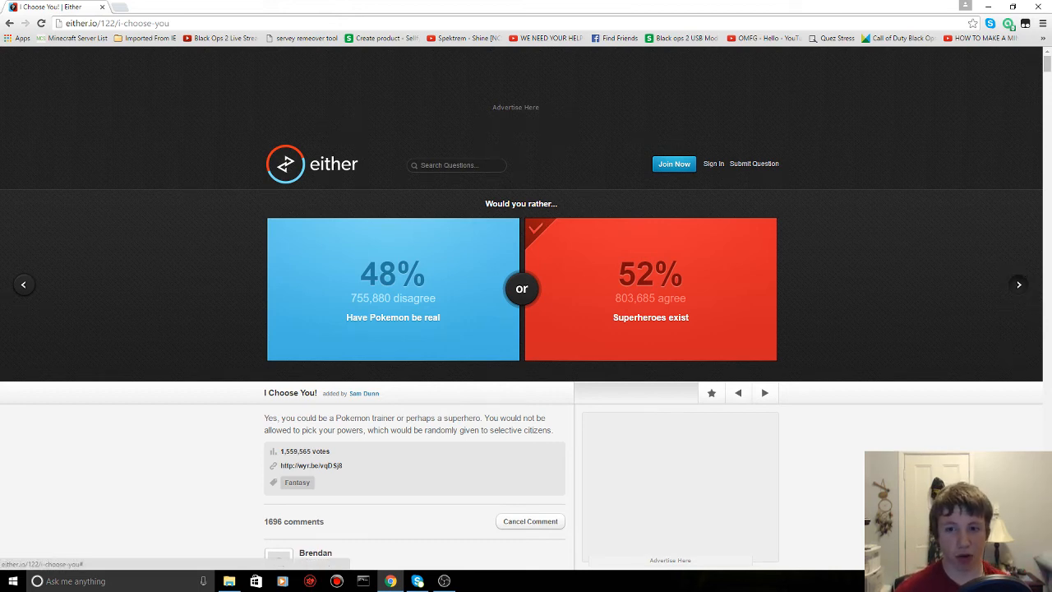
- Vote to fight Michael Myers over Freddie Kruger (57% vs 43%), reaching Leading by Example
{"action": "left_click", "coordinate": [1019, 284]}
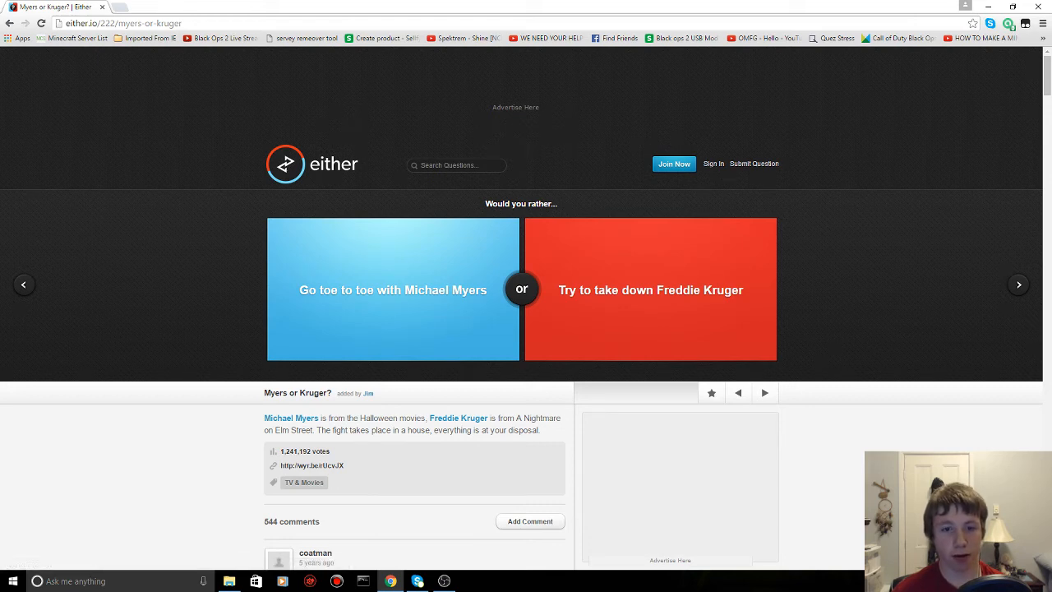
{"action": "left_click", "coordinate": [392, 289]}
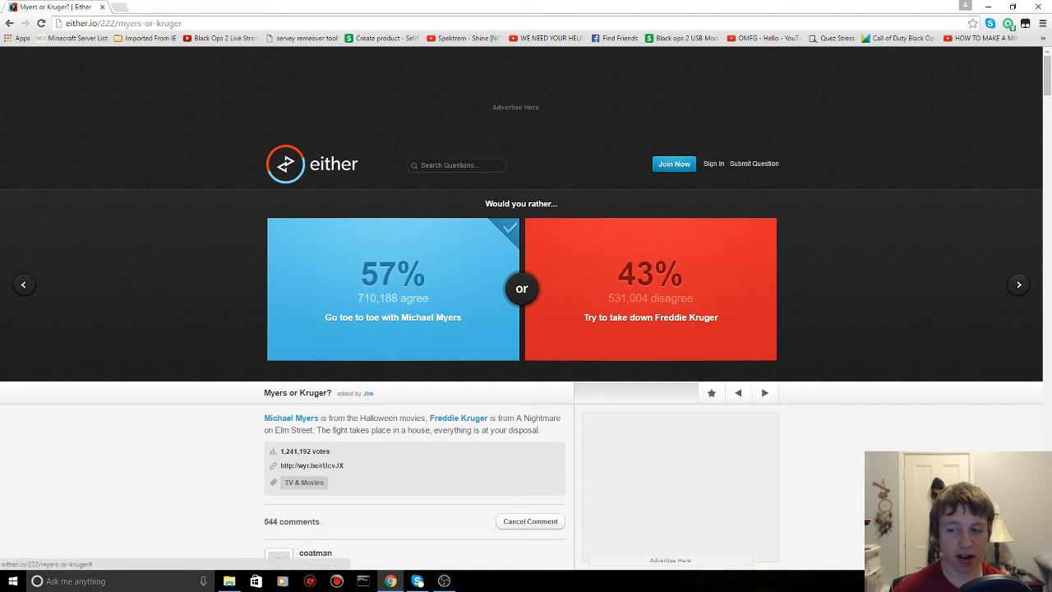
{"action": "left_click", "coordinate": [1018, 284]}
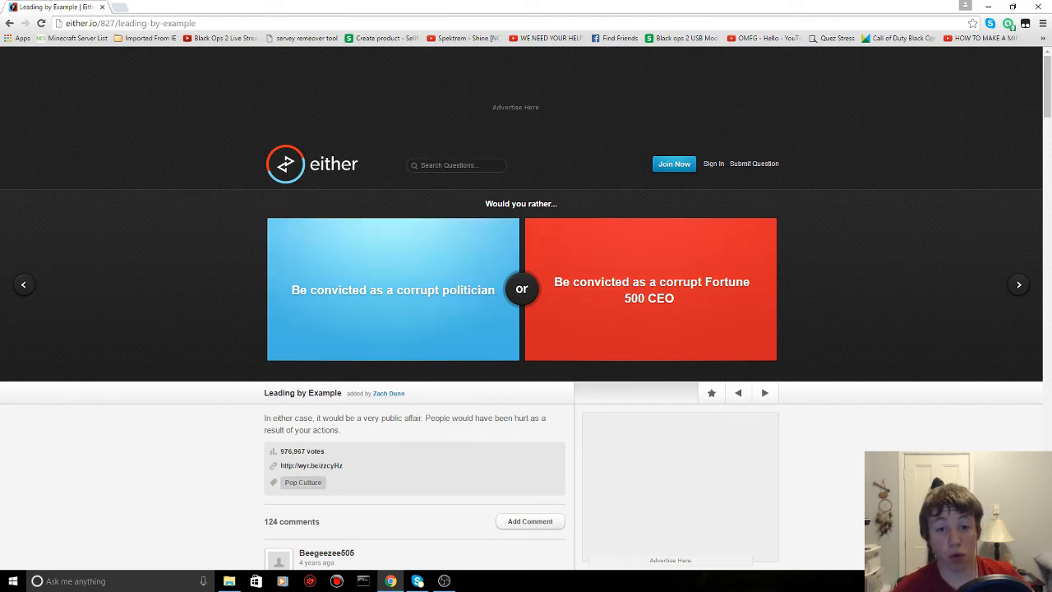
- Vote for being a convicted corrupt Fortune 500 CEO (64% vs 36%), reaching Strenuous Lunch
{"action": "left_click", "coordinate": [650, 289]}
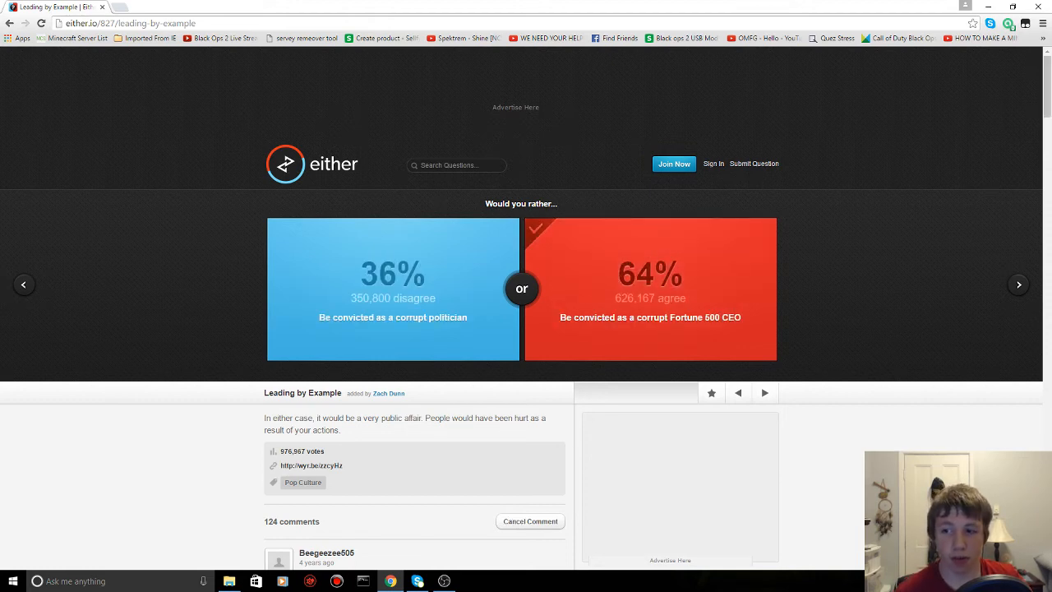
{"action": "left_click", "coordinate": [1018, 284]}
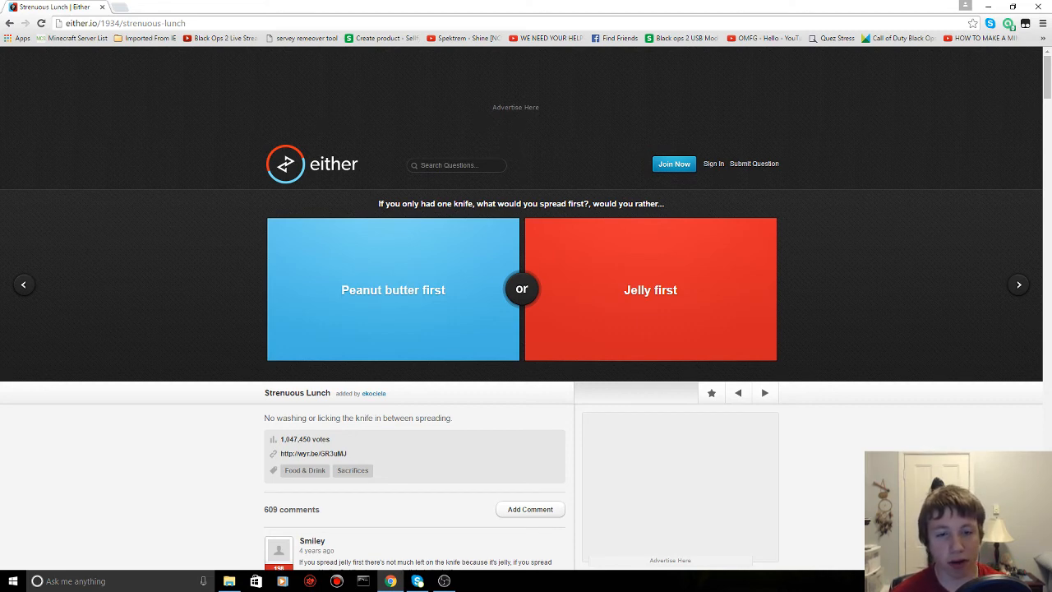
- Vote Jelly first (37% vs 63%), then load the Gotta Hand It To You question
{"action": "left_click", "coordinate": [650, 289]}
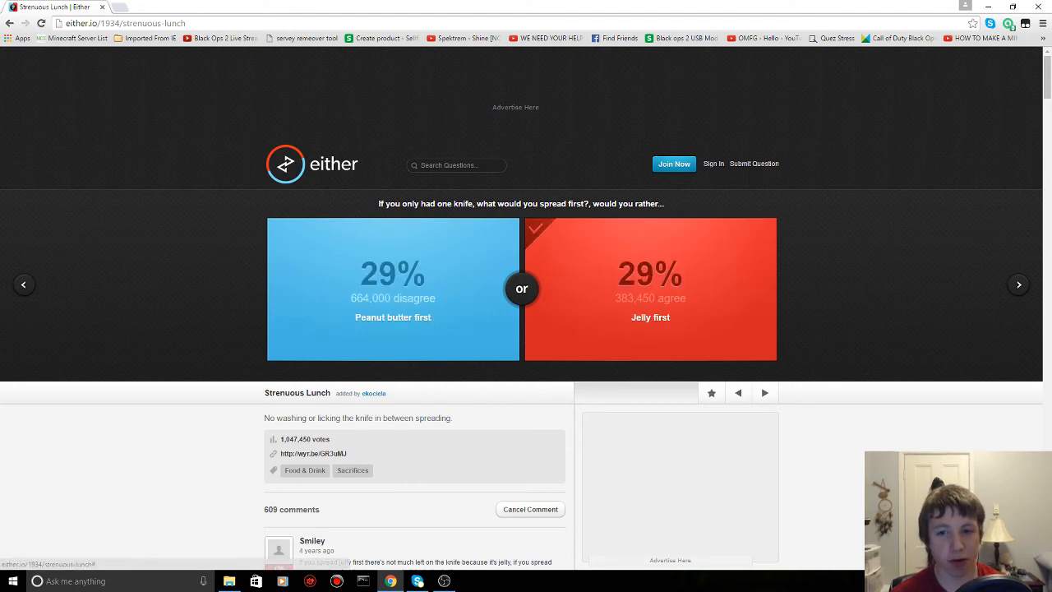
{"action": "left_click", "coordinate": [392, 289]}
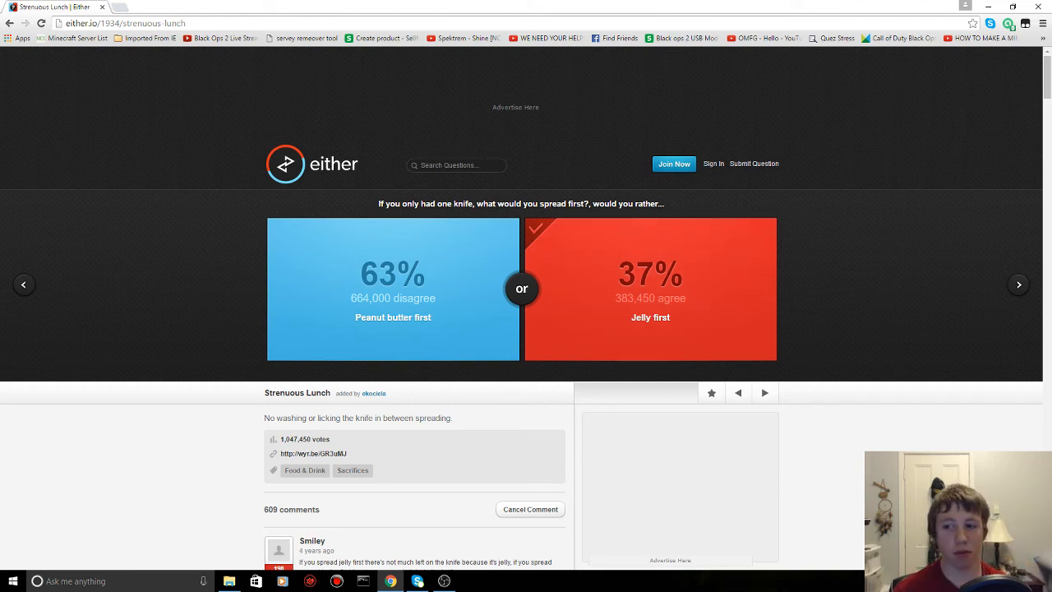
{"action": "left_click", "coordinate": [1019, 284]}
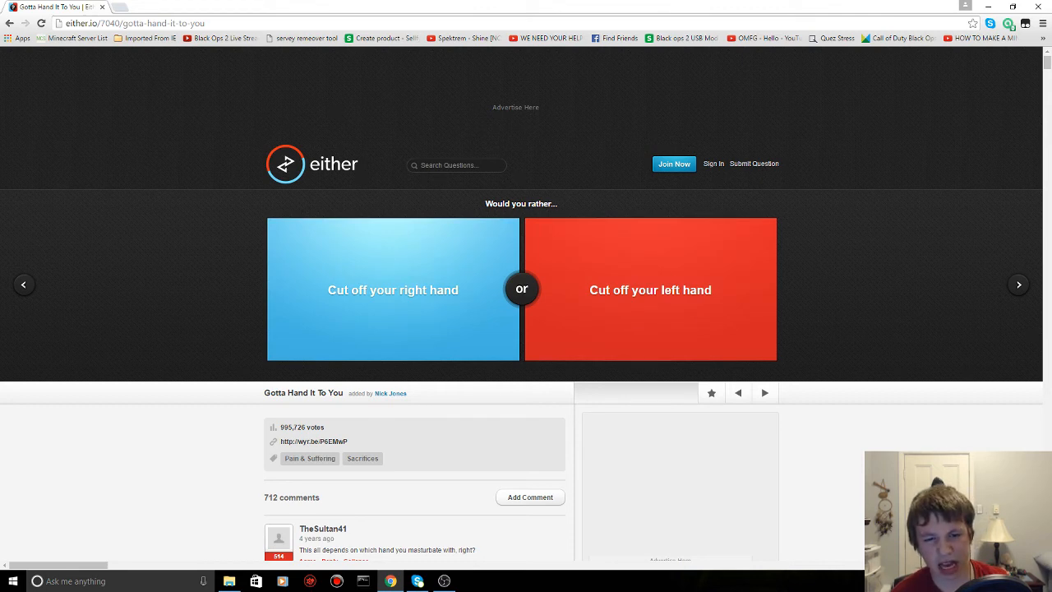
- Vote 'Cut off your right hand' (16% agree vs 84%) and advance to Enemy Trade
{"action": "left_click", "coordinate": [392, 289]}
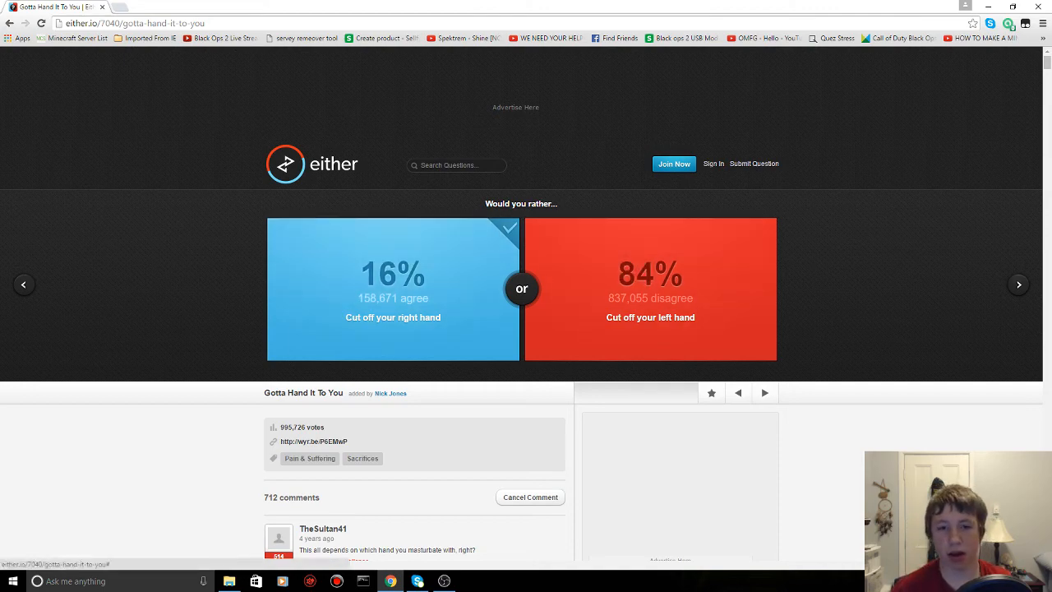
{"action": "left_click", "coordinate": [1019, 284]}
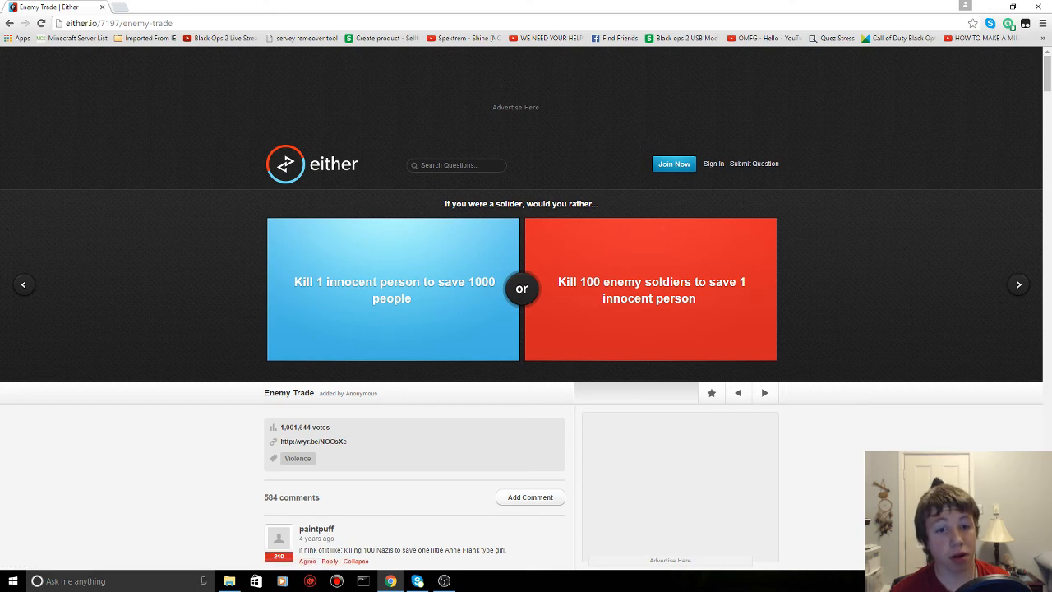
- Vote to kill 1 innocent to save 1000 (53% vs 47%), then advance to Playing with Fire
{"action": "left_click", "coordinate": [393, 288]}
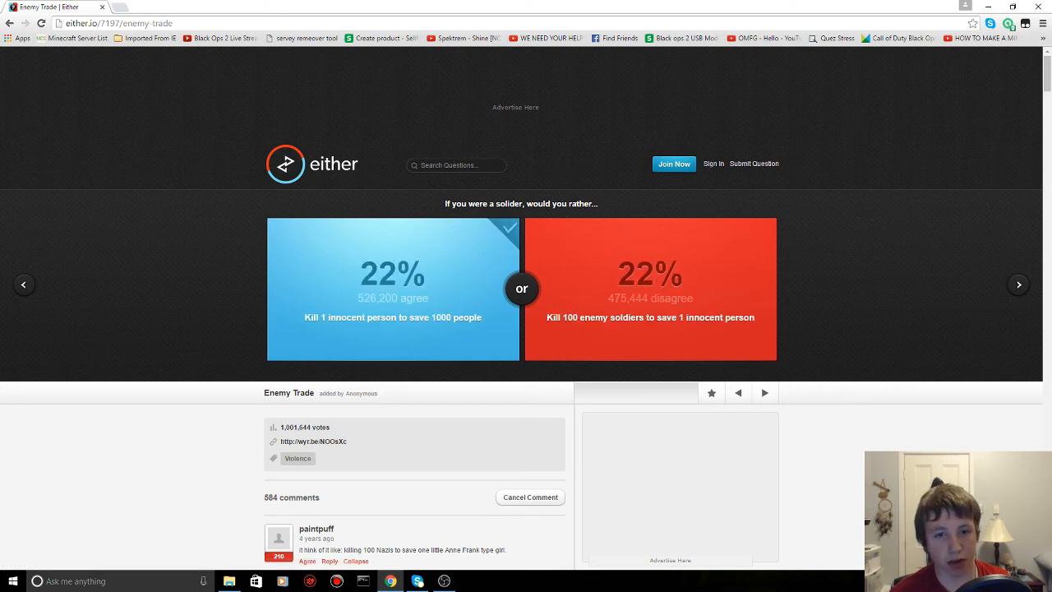
{"action": "left_click", "coordinate": [392, 276]}
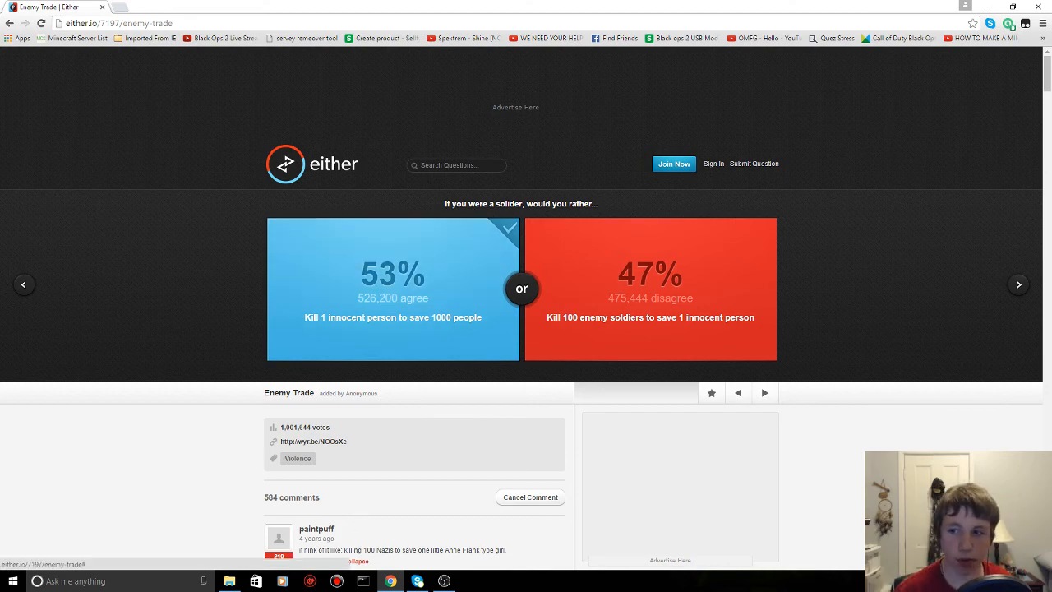
{"action": "left_click", "coordinate": [1018, 285]}
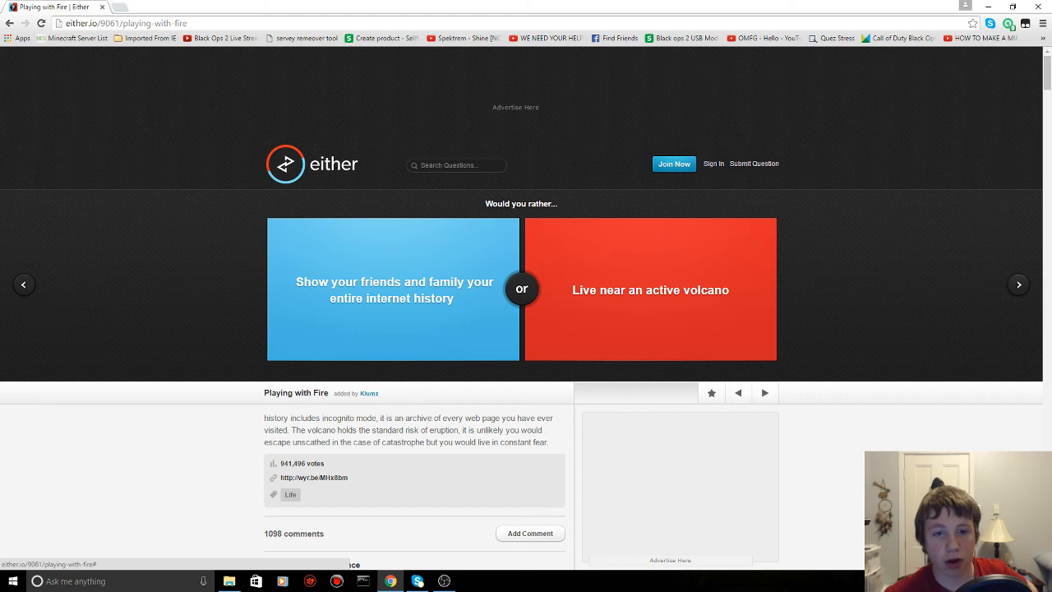
- Vote to show family your entire internet history (46% vs 54%), then advance to Eaten
{"action": "left_click", "coordinate": [393, 289]}
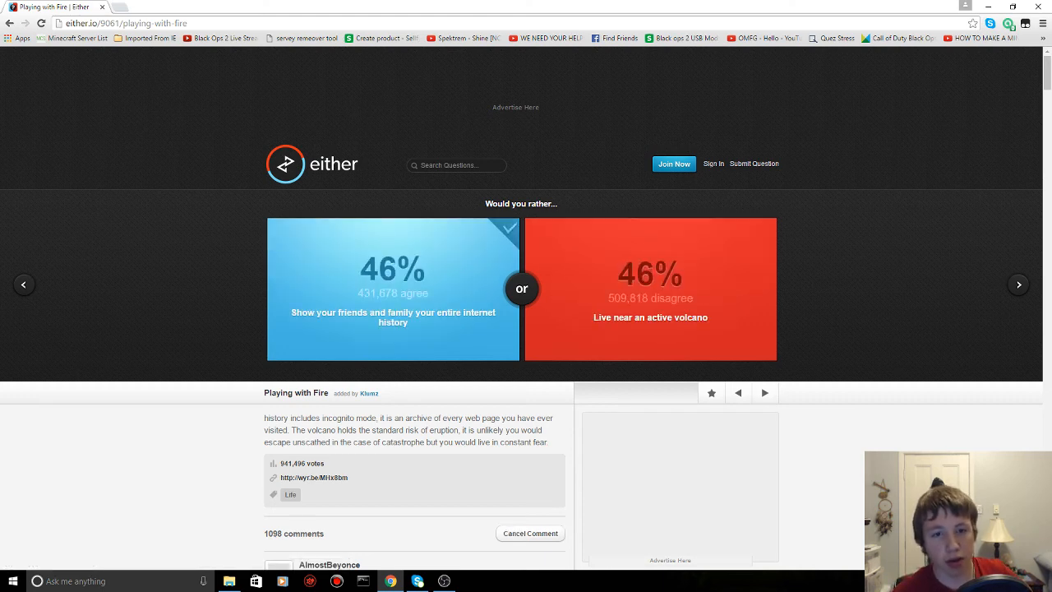
{"action": "left_click", "coordinate": [650, 288]}
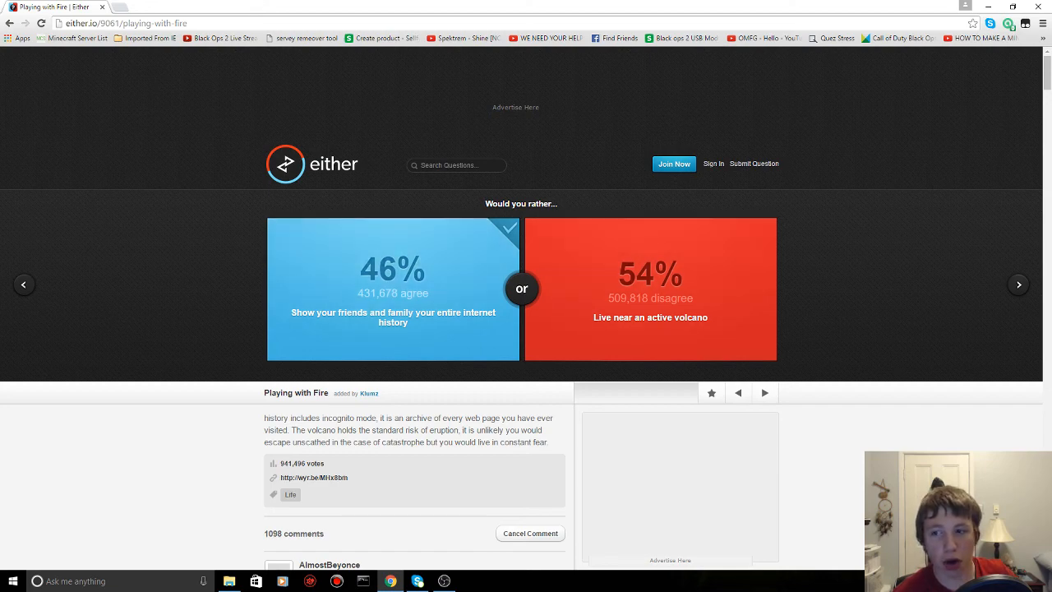
{"action": "left_click", "coordinate": [1019, 285]}
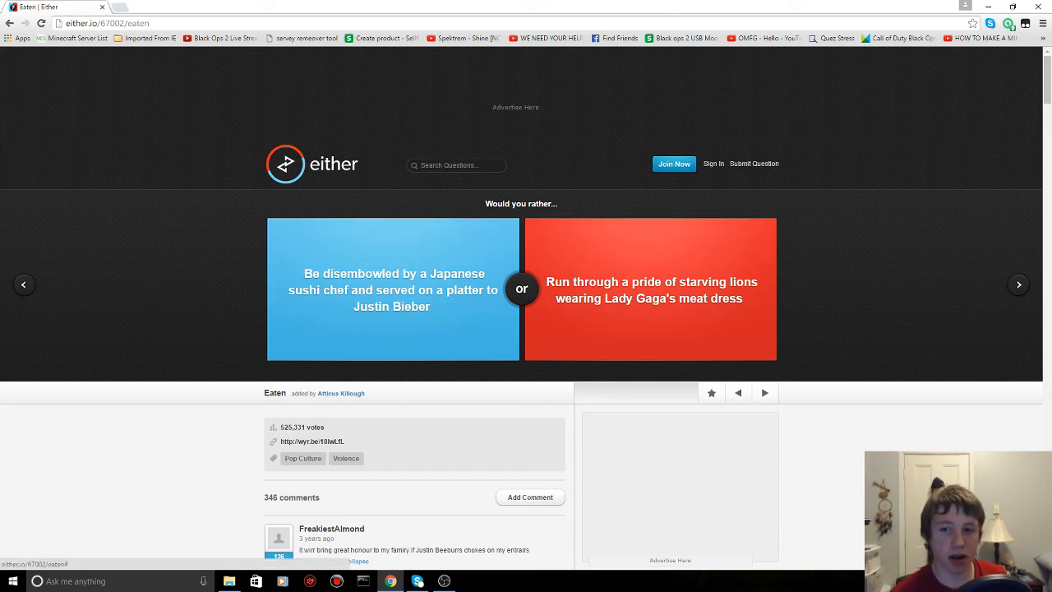
- Vote to run through starving lions in the meat dress (67% vs 33%), then advance
{"action": "left_click", "coordinate": [650, 288]}
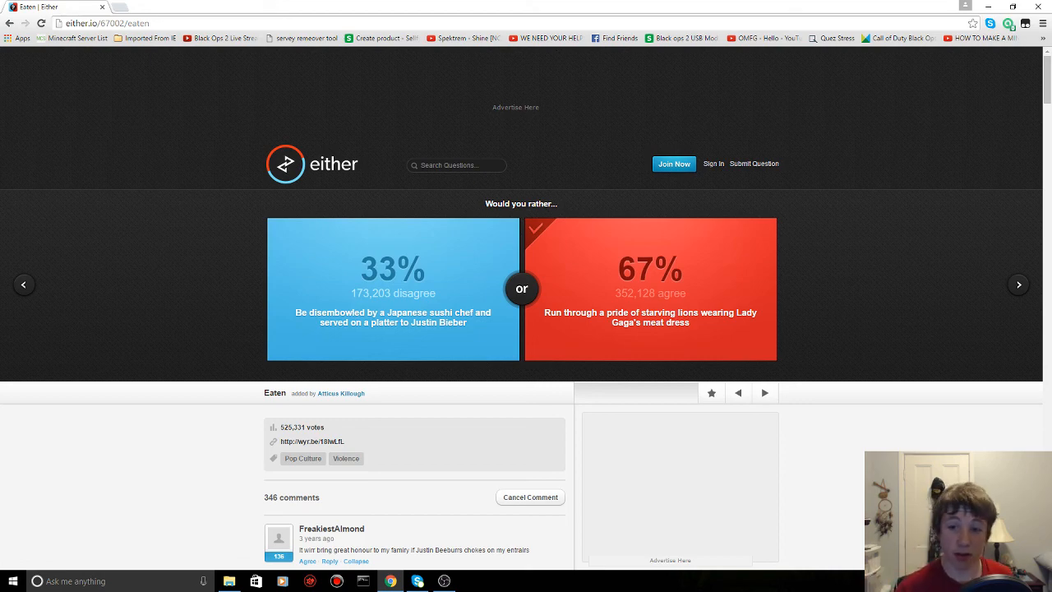
{"action": "left_click", "coordinate": [1018, 284]}
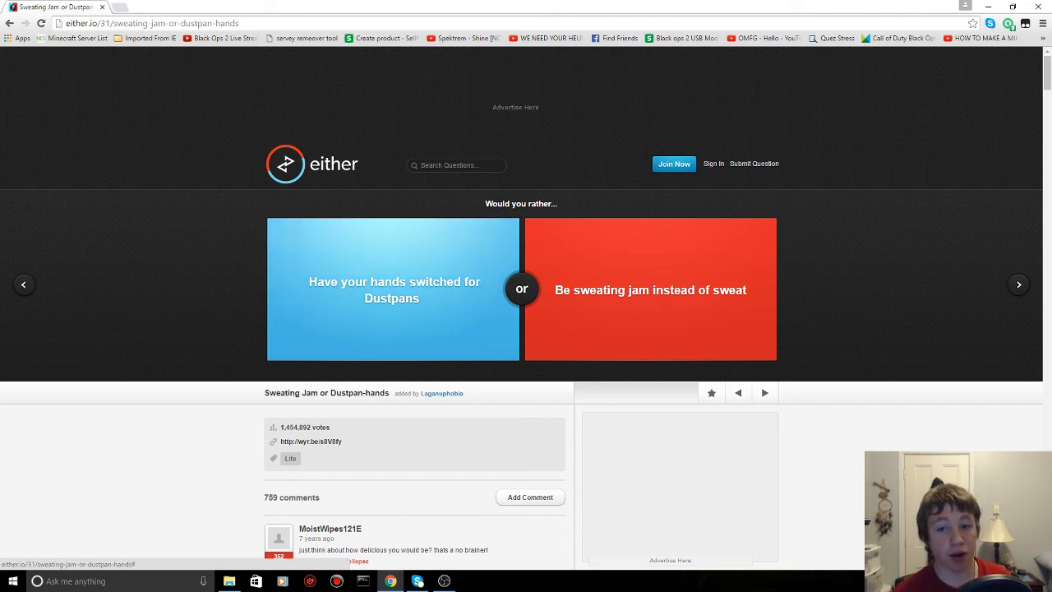
- Vote for hands switched for dustpans (23% vs 77%), then advance to Gay Athlete
{"action": "left_click", "coordinate": [392, 289]}
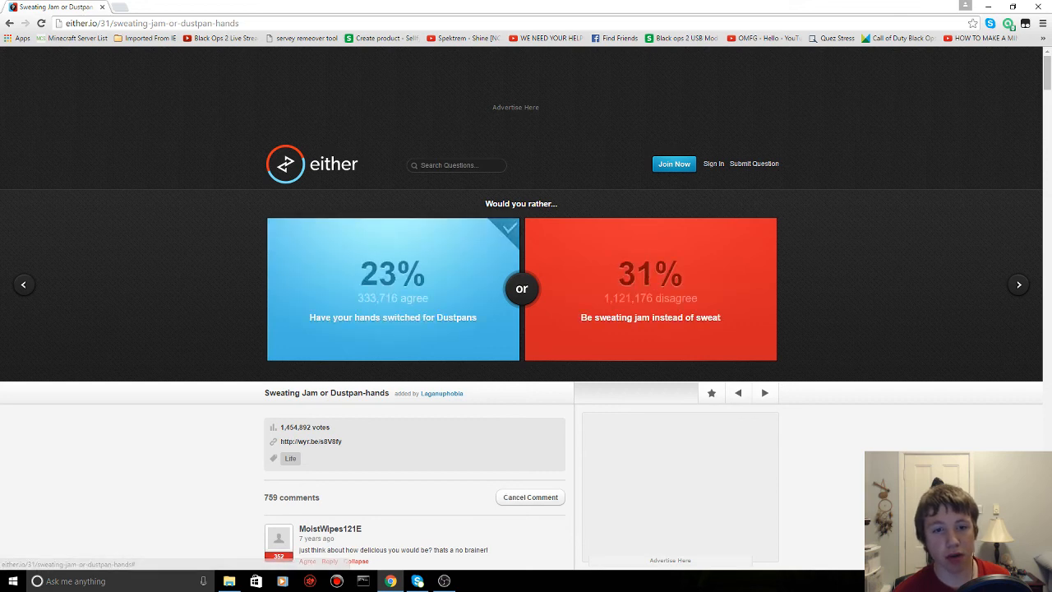
{"action": "left_click", "coordinate": [649, 288]}
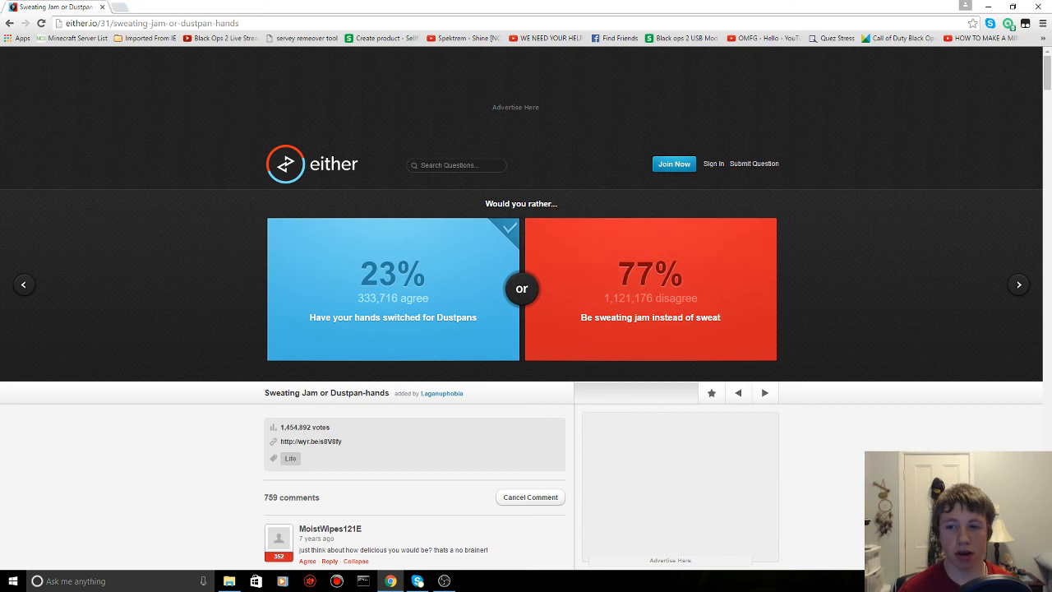
{"action": "left_click", "coordinate": [1019, 284]}
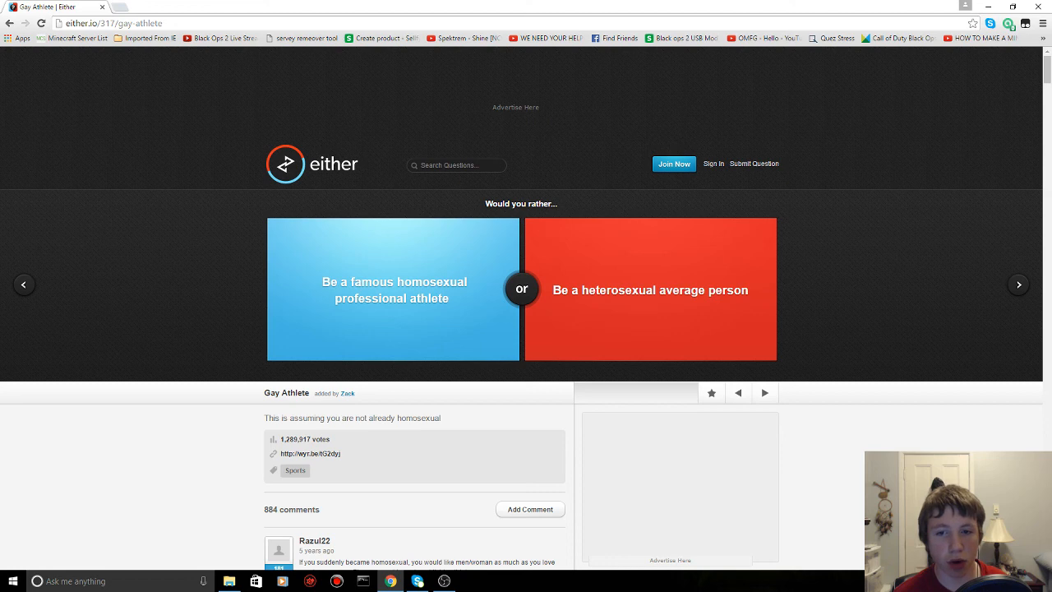
- Vote to be a famous homosexual professional athlete (41% vs 59%), then advance to Famous Inventor
{"action": "left_click", "coordinate": [392, 289]}
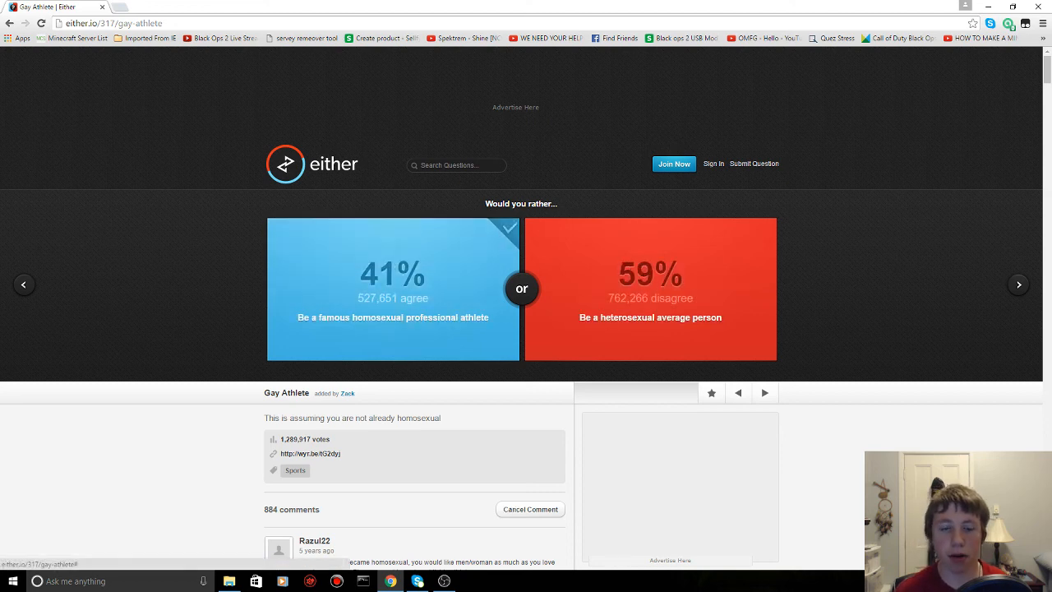
{"action": "left_click", "coordinate": [1018, 284]}
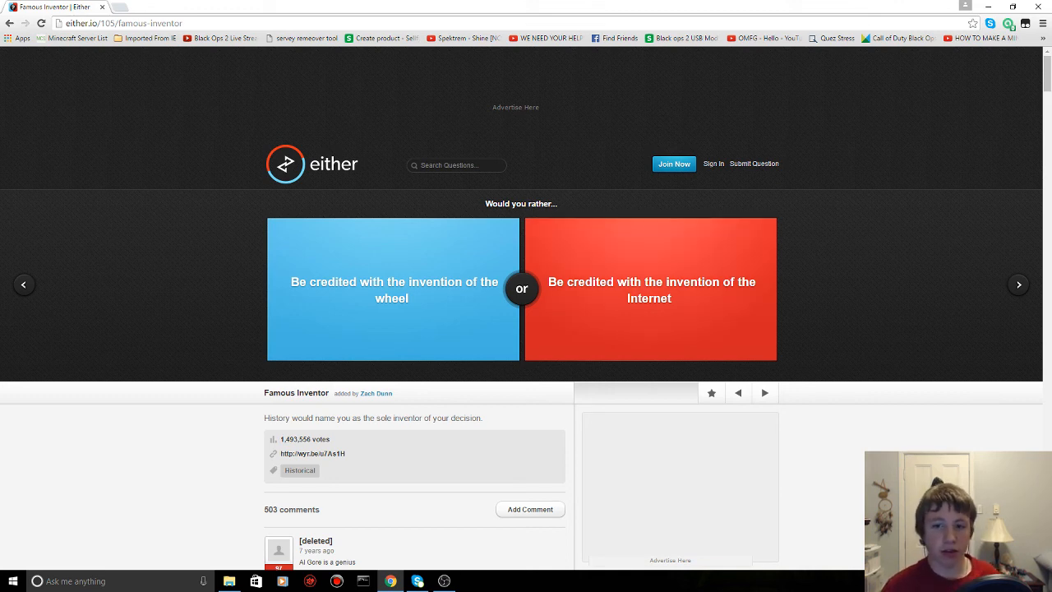
- Vote for inventing the Internet, then vote to date someone who always looks 12 (92% vs 8%)
{"action": "left_click", "coordinate": [649, 287]}
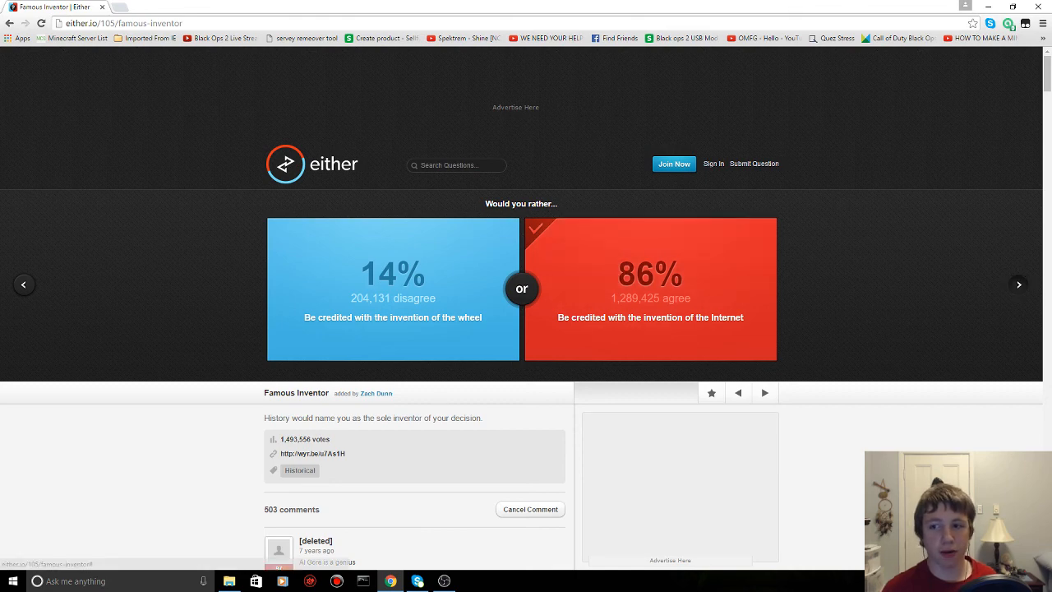
{"action": "left_click", "coordinate": [1018, 285]}
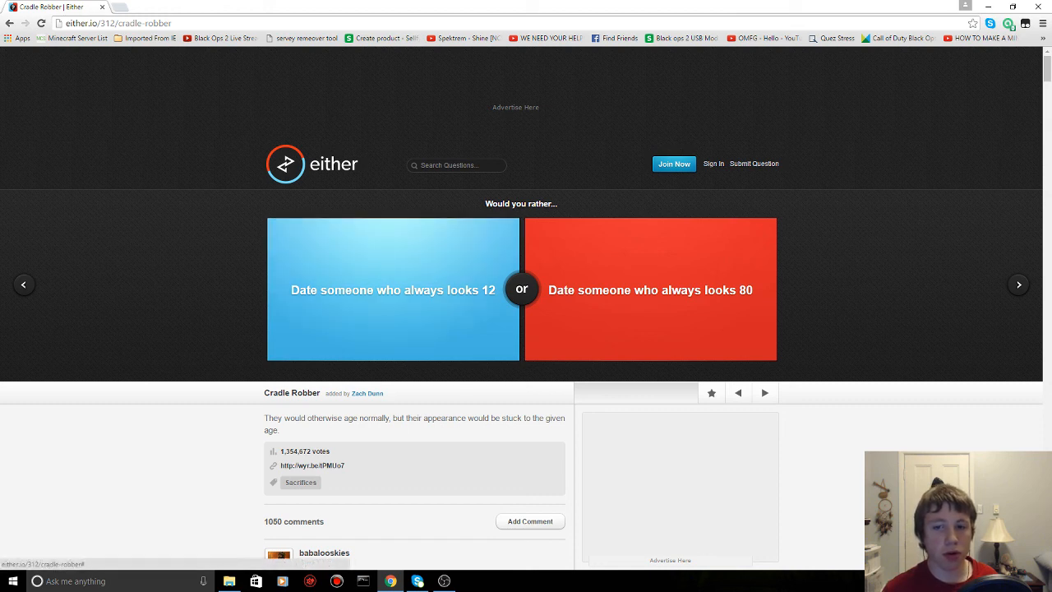
{"action": "left_click", "coordinate": [392, 289]}
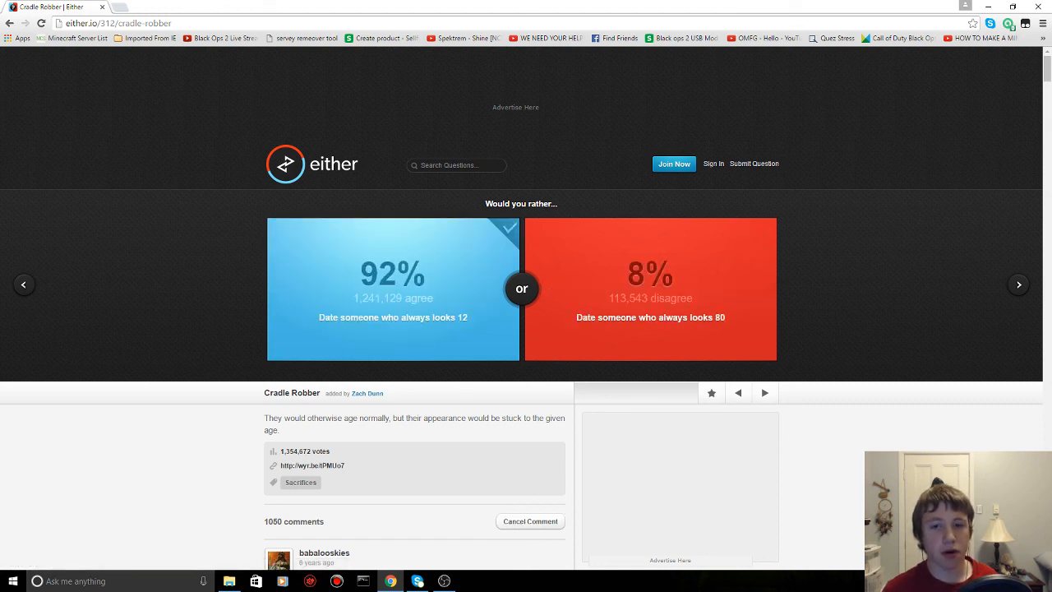